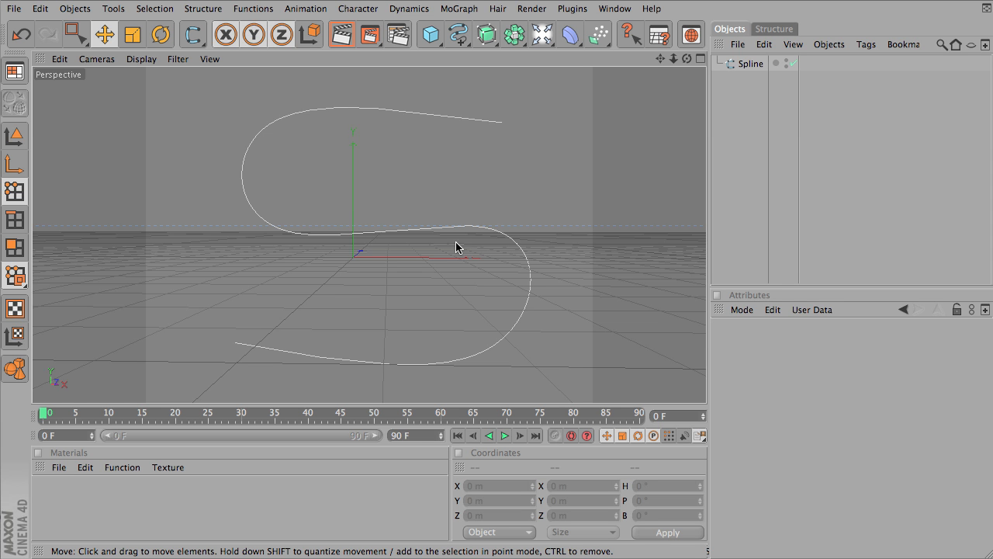
{"action": "mouse_move", "coordinate": [506, 201]}
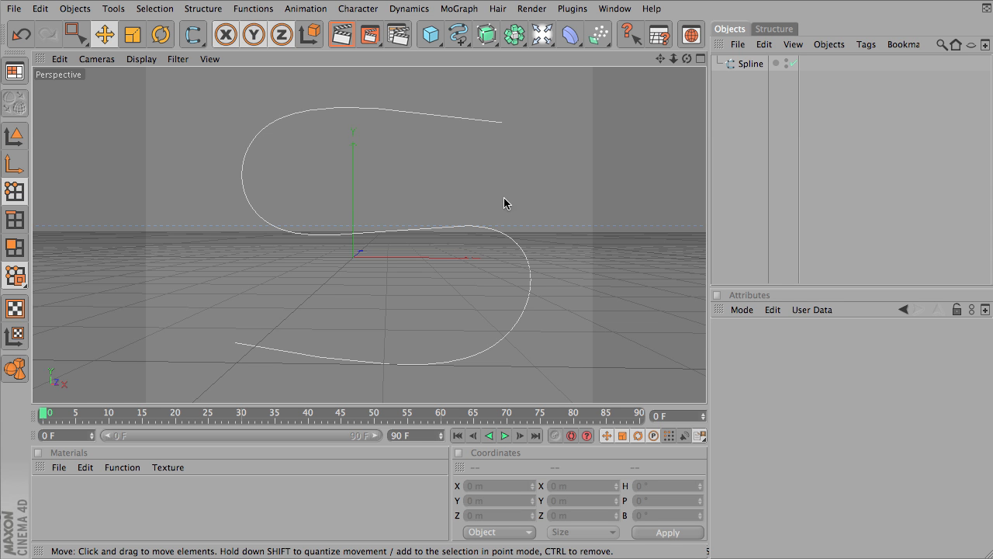
- Select the S-shaped spline in the Object Manager to show its properties
{"action": "left_click", "coordinate": [752, 63]}
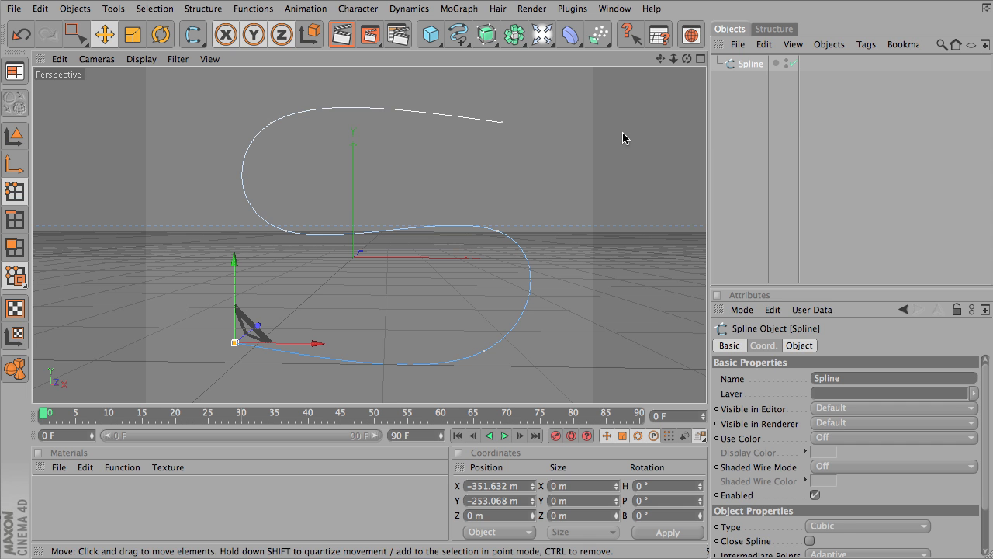
{"action": "mouse_move", "coordinate": [245, 174]}
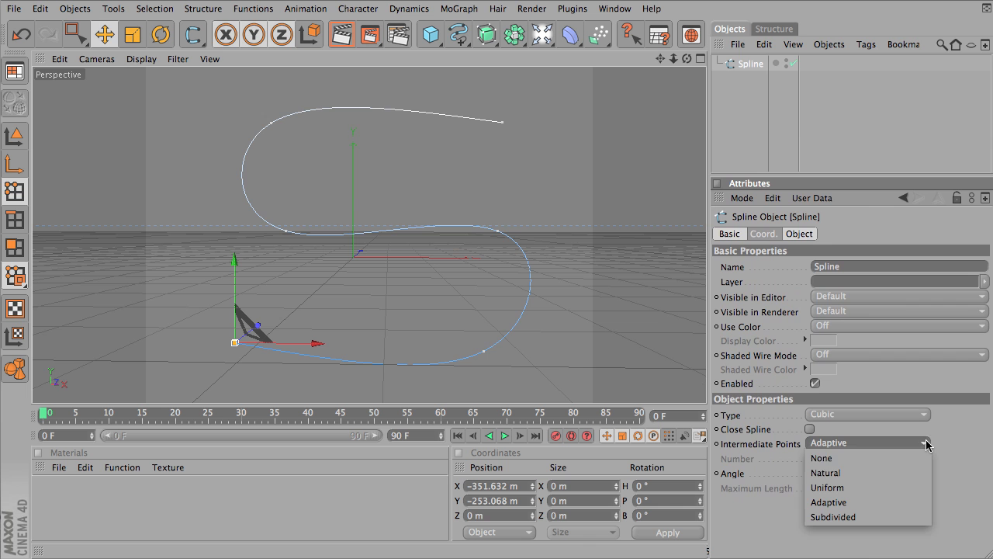
- Cycle Intermediate Points through None, Natural, Uniform and Adaptive, ending back on Natural
{"action": "left_click", "coordinate": [822, 458]}
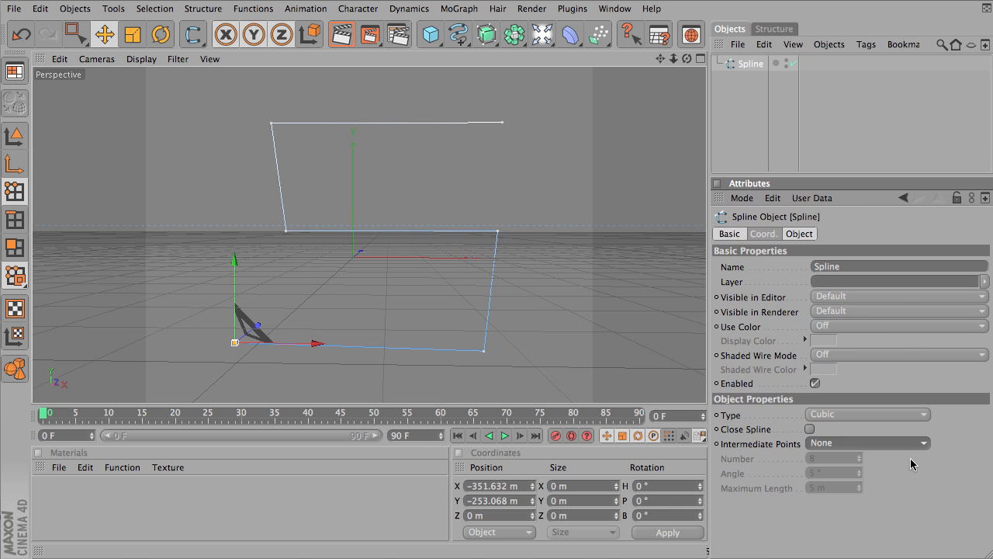
{"action": "mouse_move", "coordinate": [587, 303]}
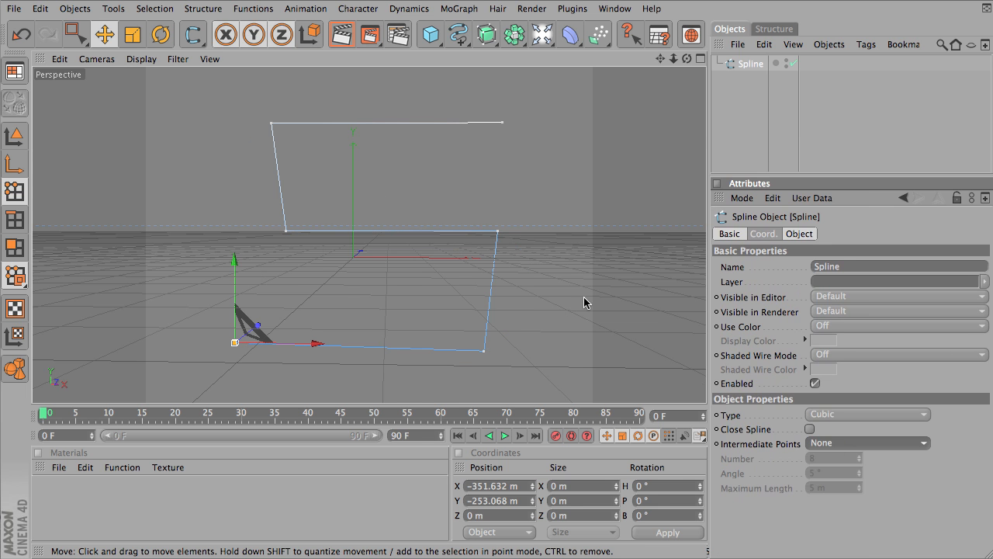
{"action": "left_click", "coordinate": [866, 444]}
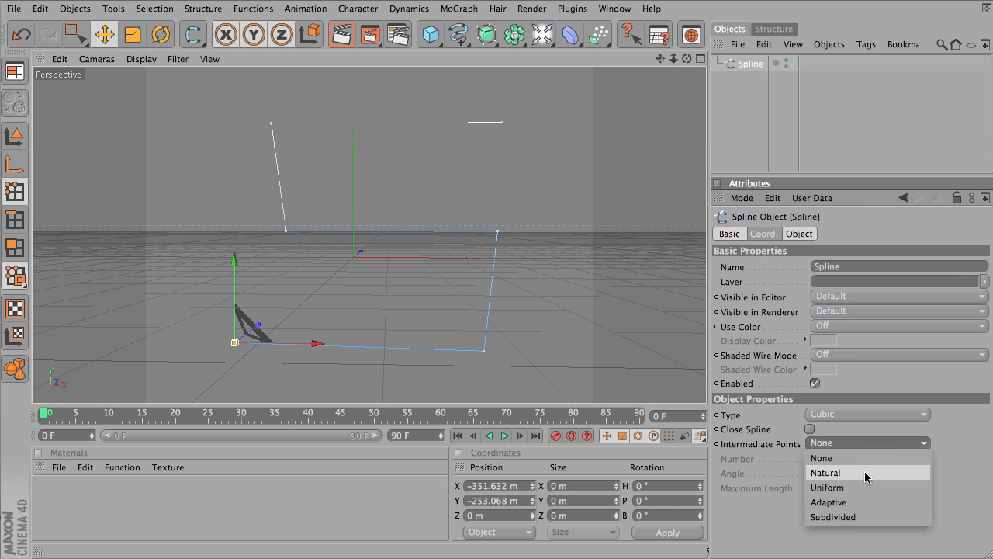
{"action": "left_click", "coordinate": [847, 471]}
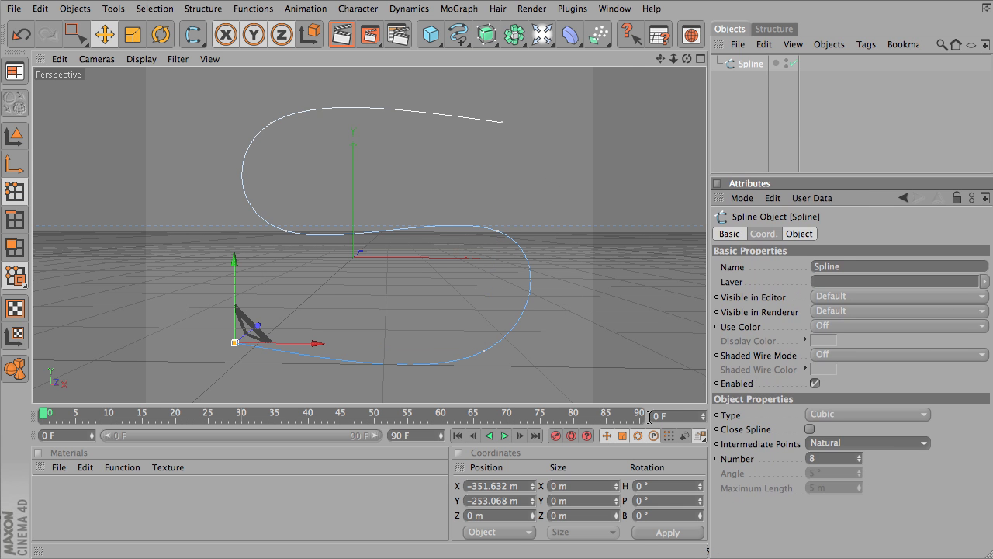
{"action": "mouse_move", "coordinate": [867, 458]}
{"action": "type", "text": "5"}
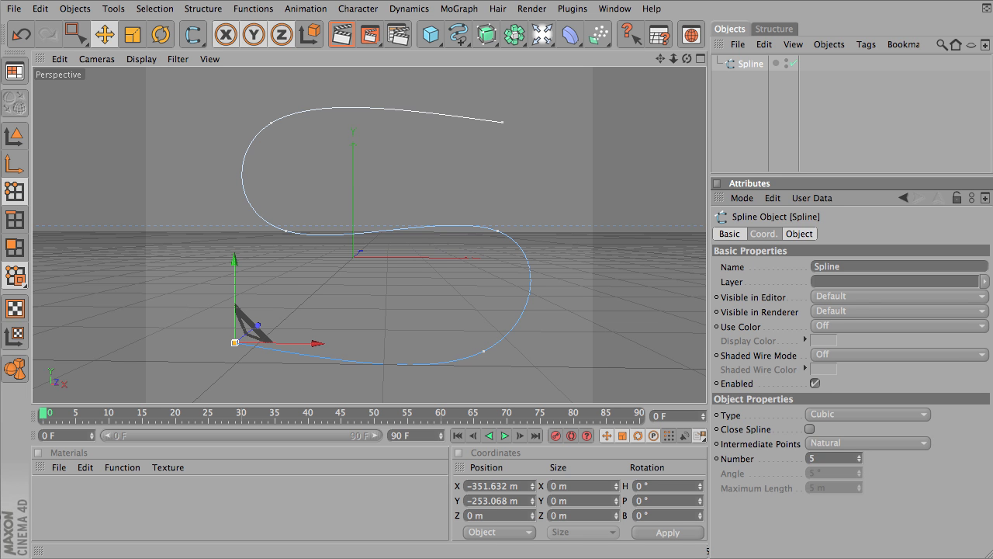
{"action": "left_click", "coordinate": [866, 444]}
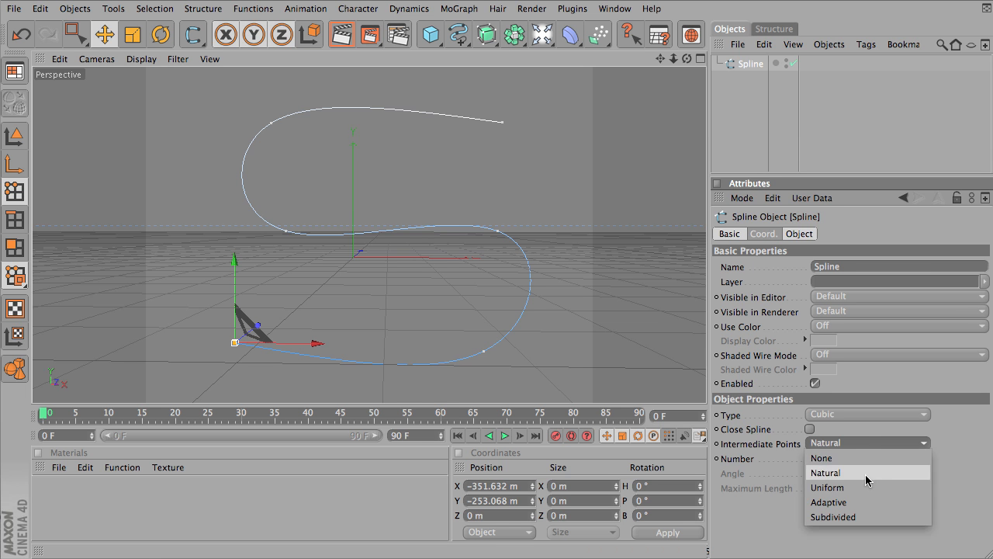
{"action": "left_click", "coordinate": [832, 491]}
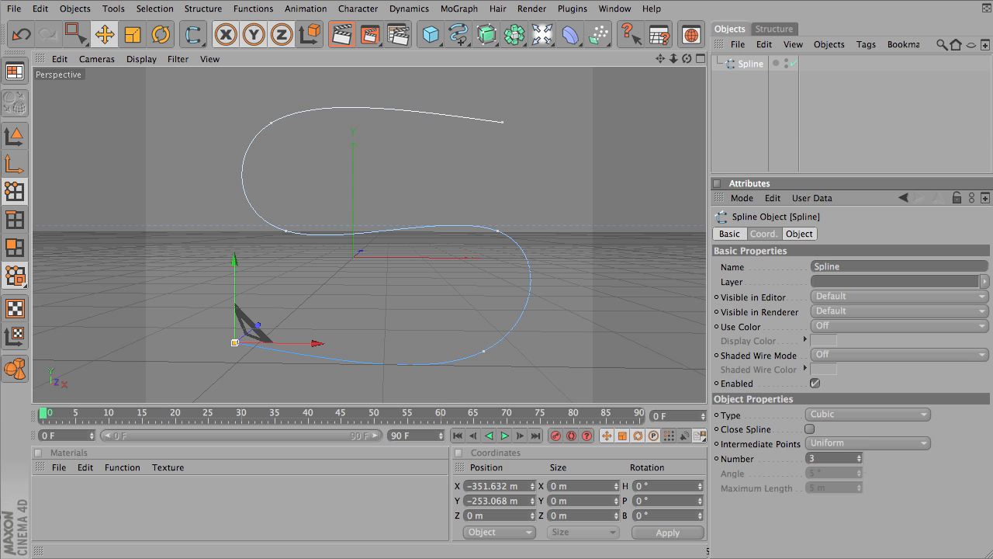
{"action": "left_click", "coordinate": [882, 444]}
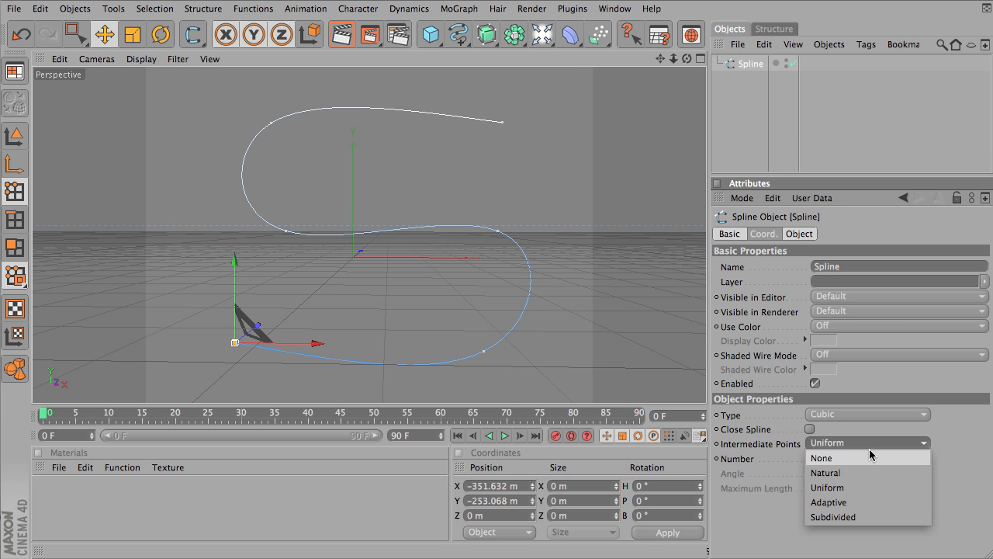
{"action": "left_click", "coordinate": [844, 515]}
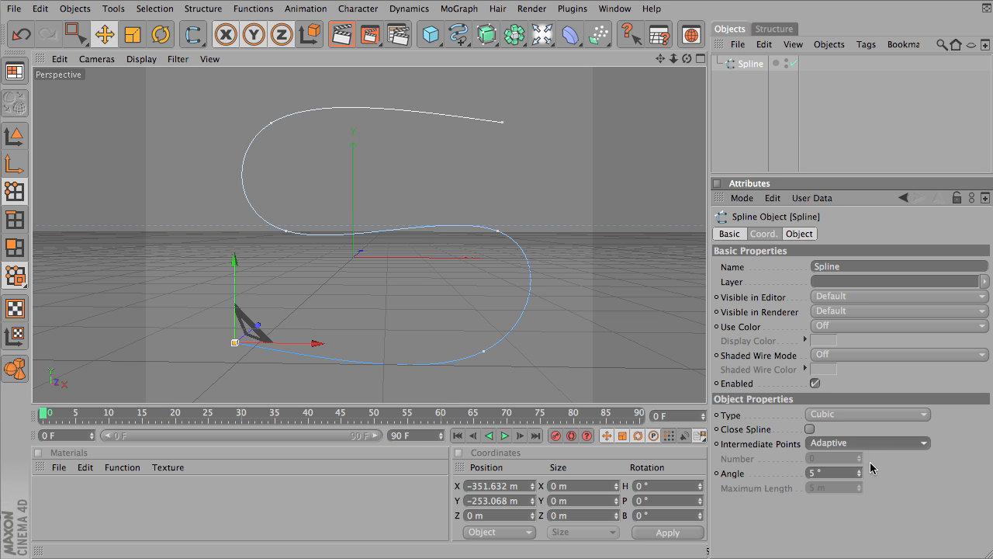
{"action": "left_click", "coordinate": [874, 443]}
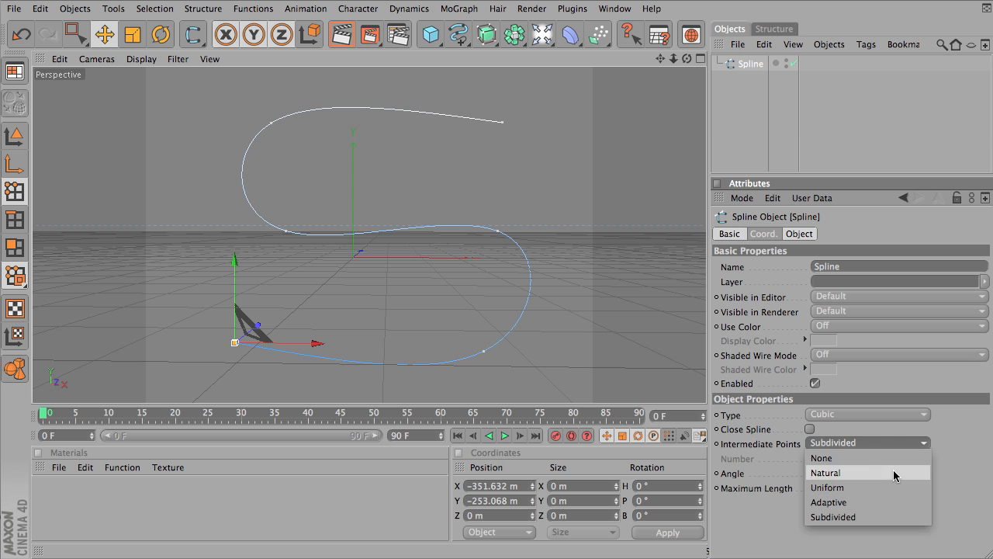
{"action": "left_click", "coordinate": [826, 471]}
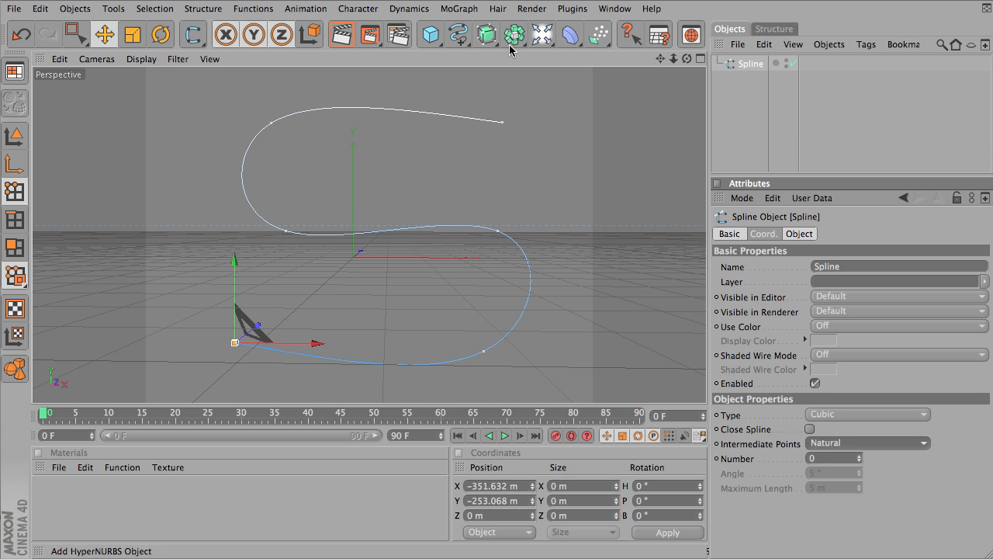
- Add a Sweep NURBS and nest the S-spline inside it as the path
{"action": "left_click", "coordinate": [486, 35]}
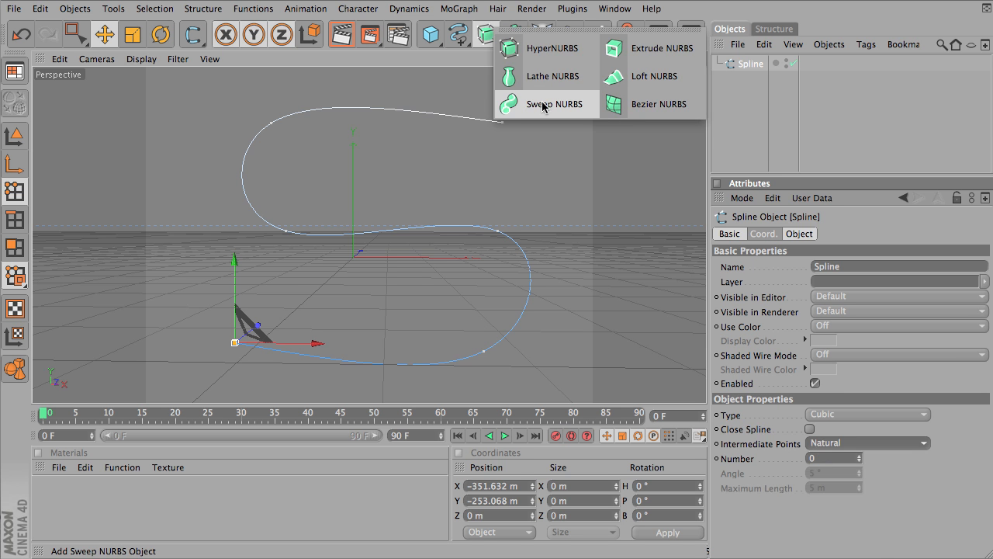
{"action": "left_click", "coordinate": [547, 104]}
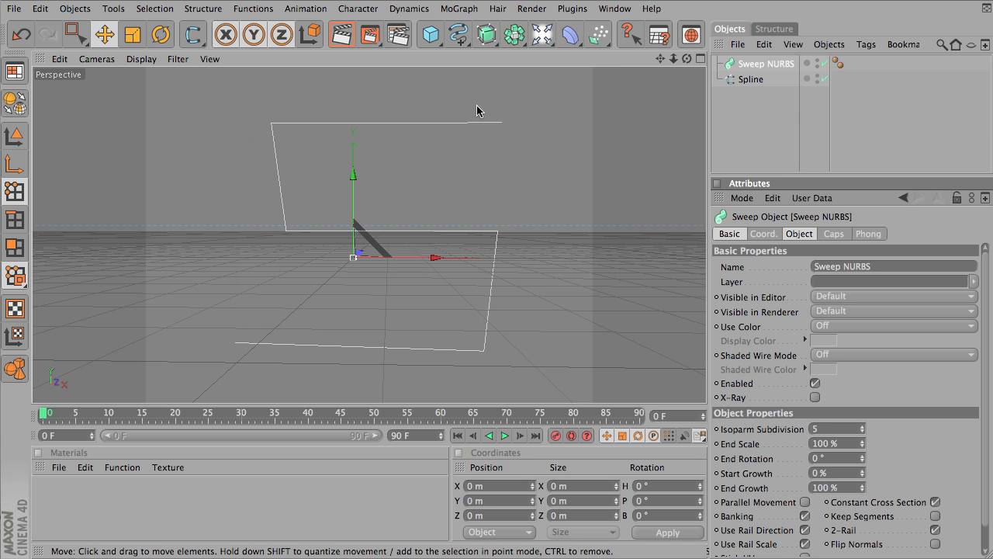
{"action": "left_click", "coordinate": [759, 79]}
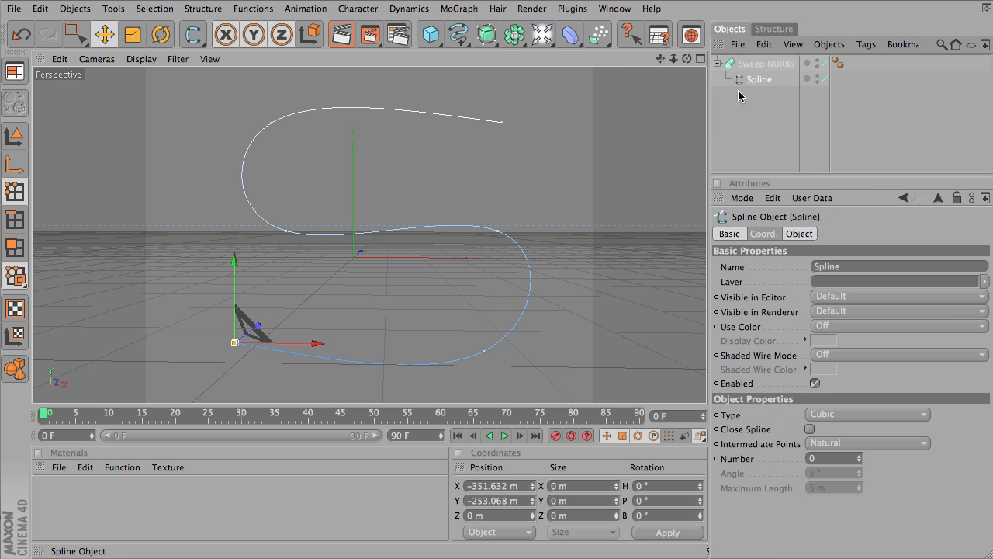
- Add a Circle spline with radius 80 m as the sweep profile, then reselect the path spline
{"action": "left_click", "coordinate": [459, 34]}
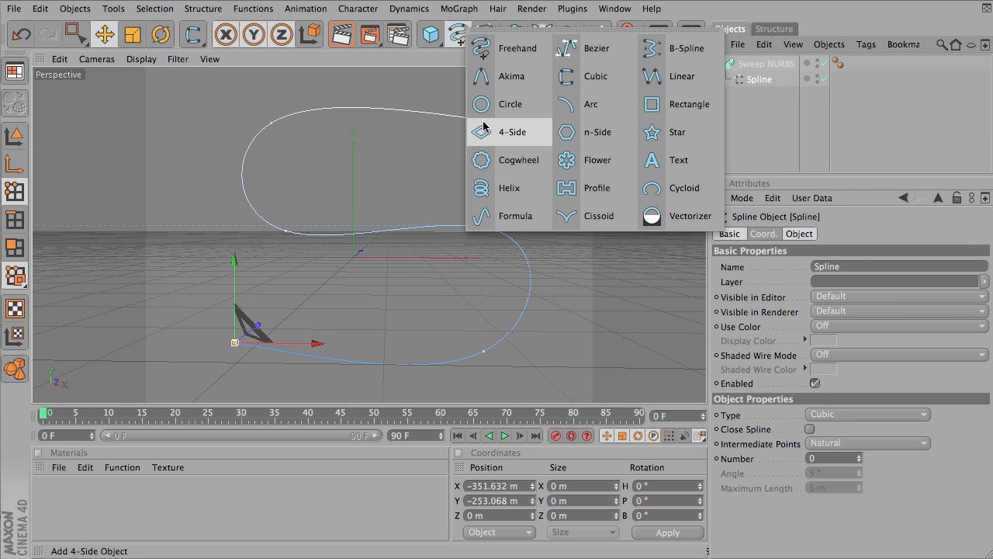
{"action": "mouse_move", "coordinate": [487, 104]}
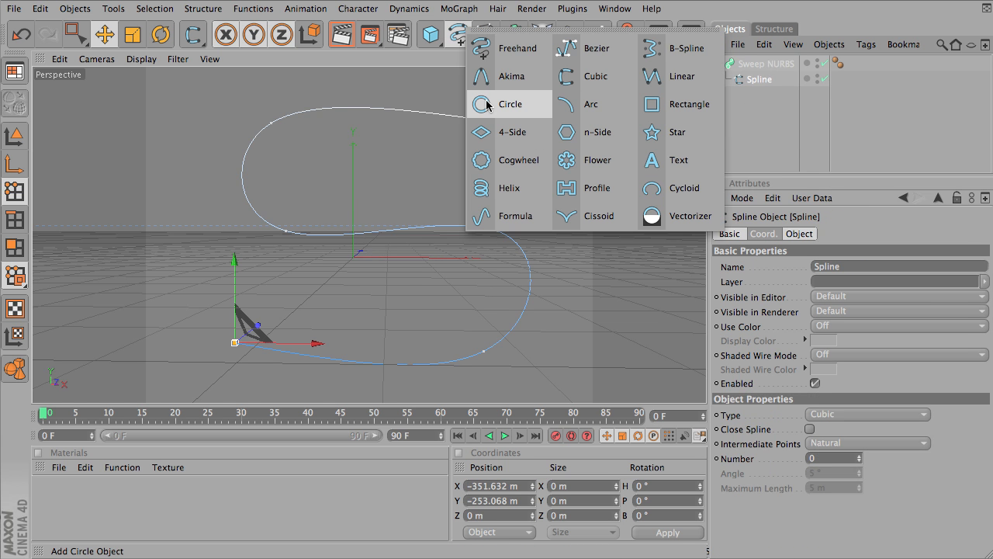
{"action": "left_click", "coordinate": [507, 102]}
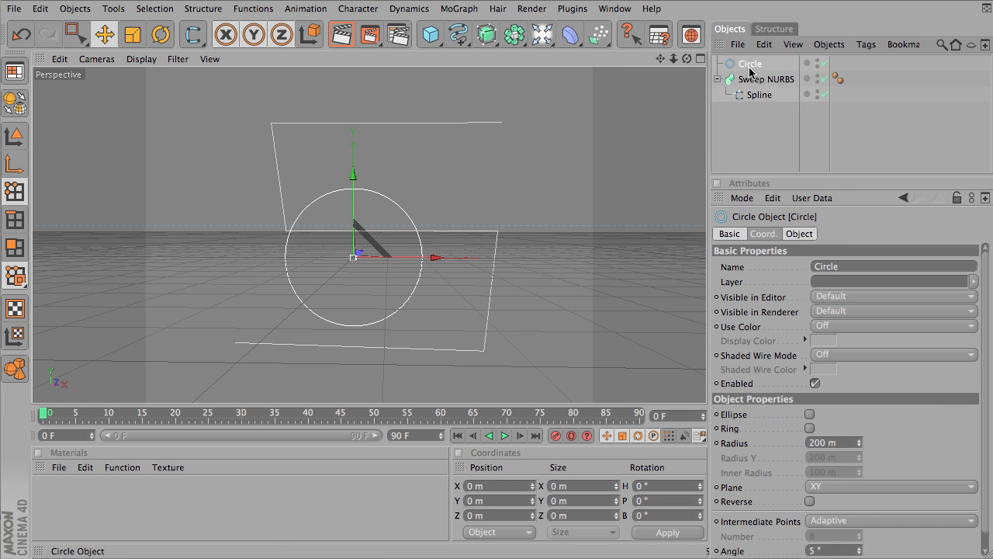
{"action": "type", "text": "80 m"}
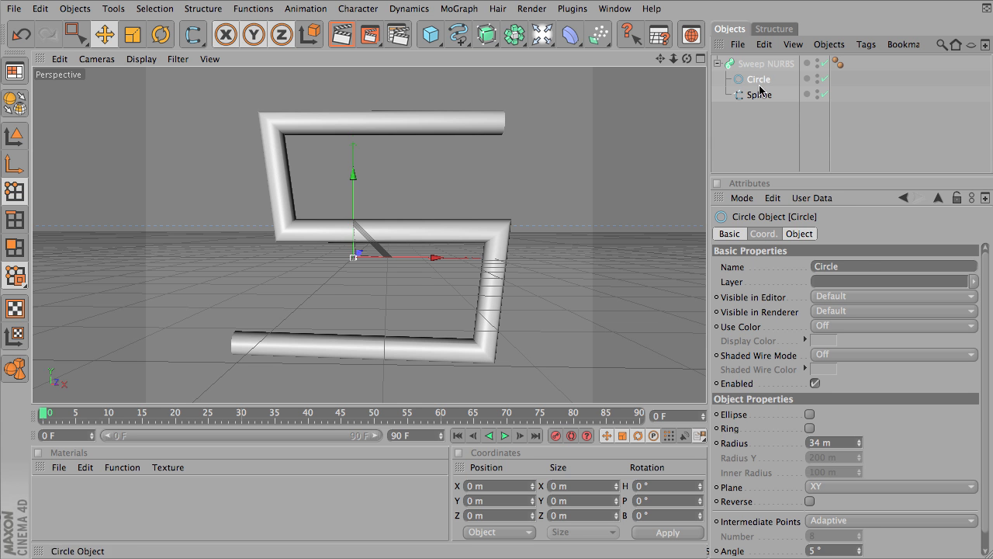
{"action": "left_click", "coordinate": [767, 62]}
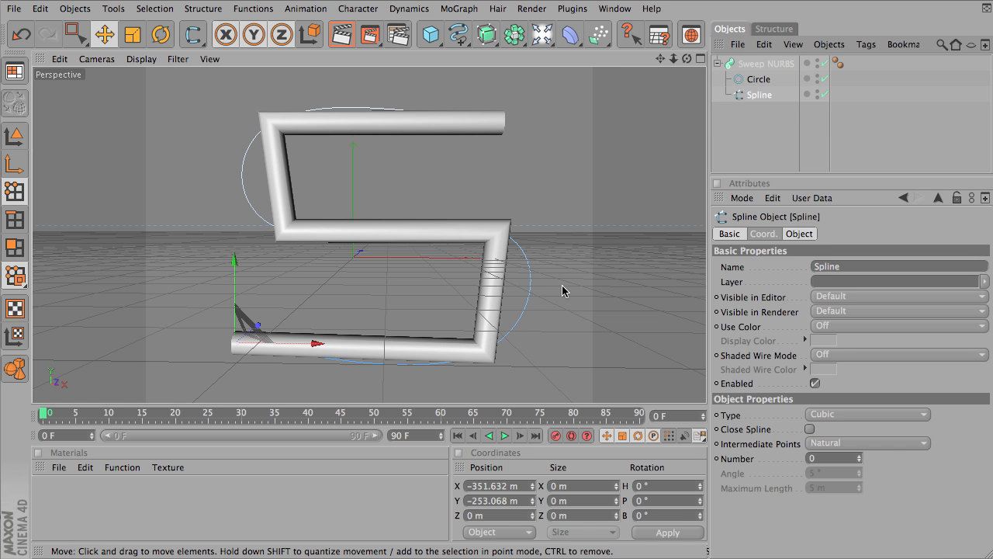
{"action": "mouse_move", "coordinate": [652, 141]}
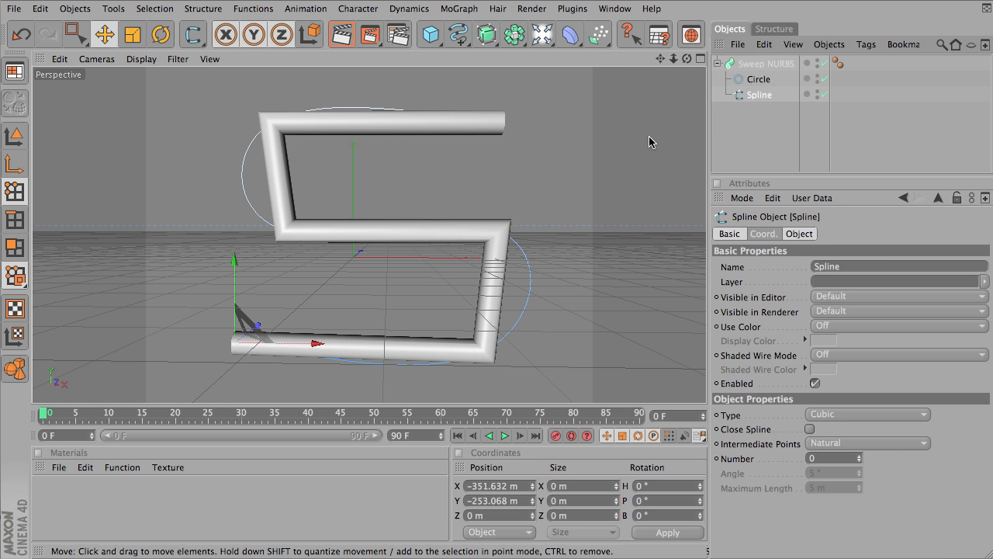
{"action": "mouse_move", "coordinate": [882, 334]}
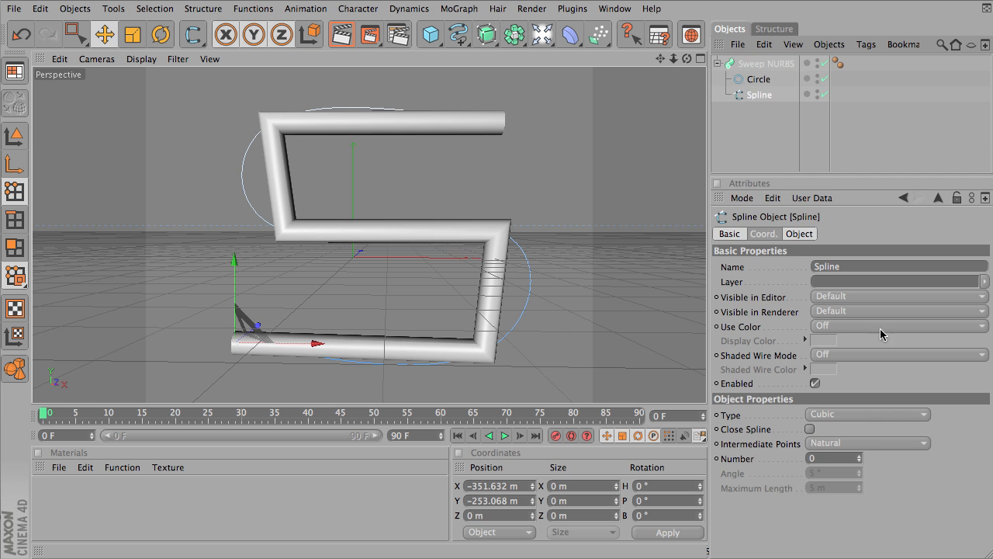
- Set the spline's Intermediate Points to Natural and raise the Number to 6
{"action": "left_click", "coordinate": [877, 444]}
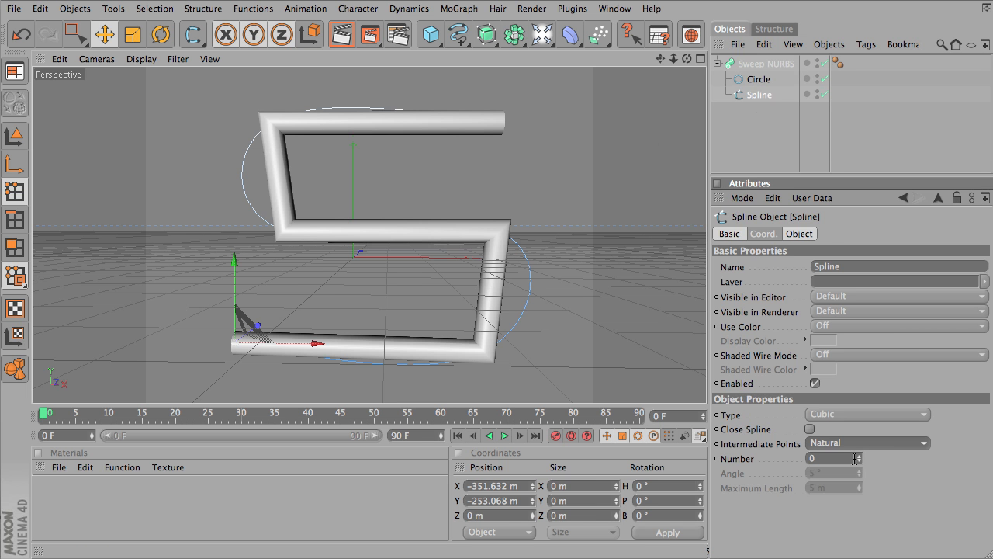
{"action": "left_click", "coordinate": [866, 441]}
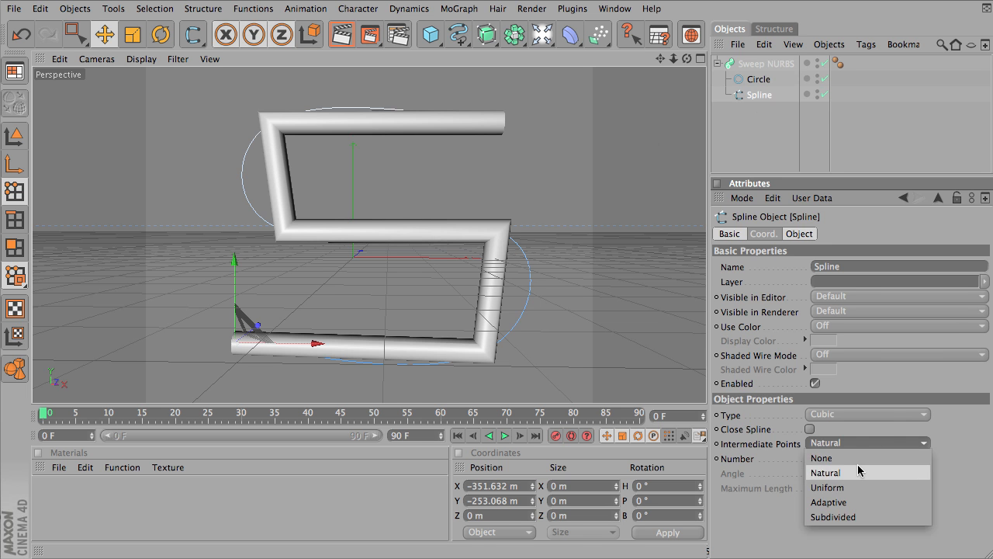
{"action": "left_click", "coordinate": [821, 458]}
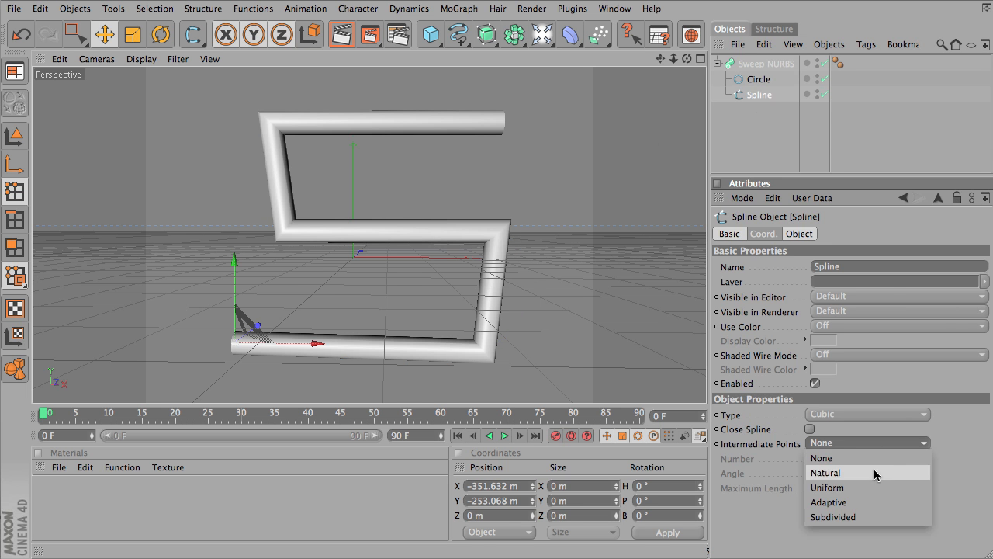
{"action": "left_click", "coordinate": [839, 472]}
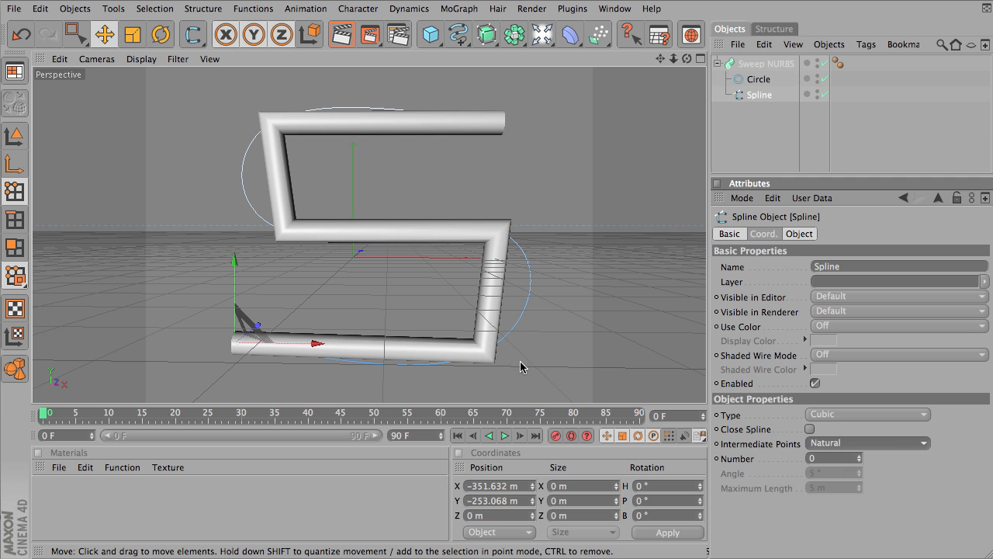
{"action": "mouse_move", "coordinate": [509, 292]}
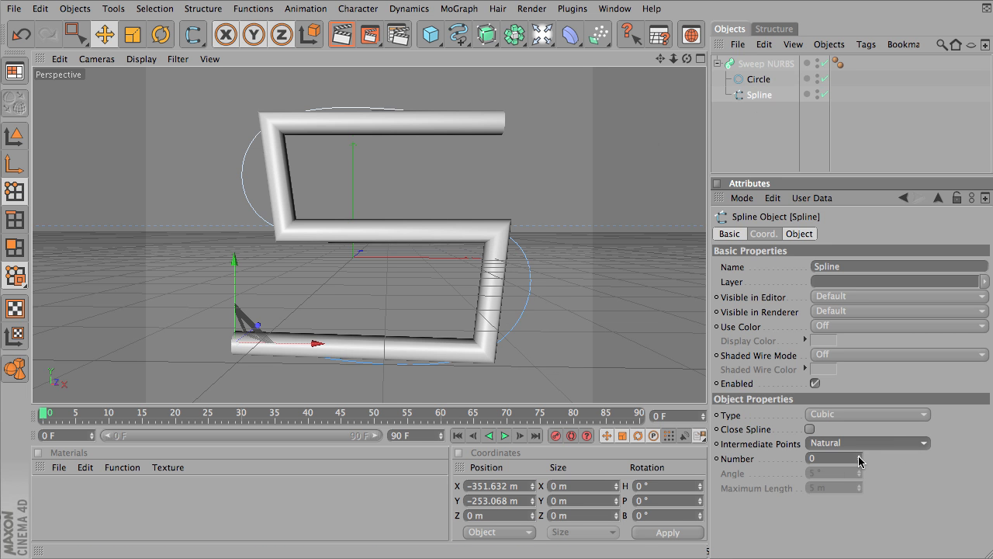
{"action": "left_click", "coordinate": [860, 462]}
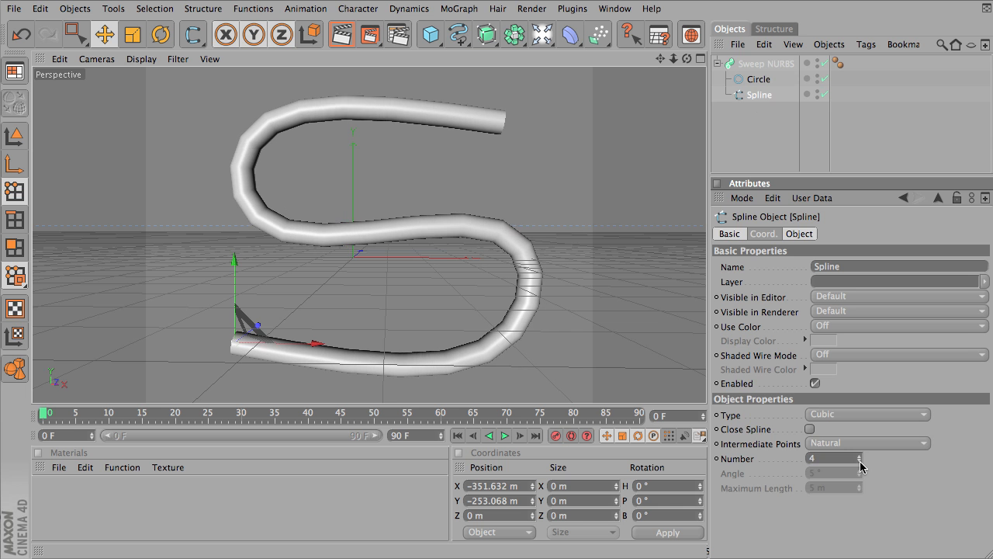
{"action": "left_click", "coordinate": [860, 464]}
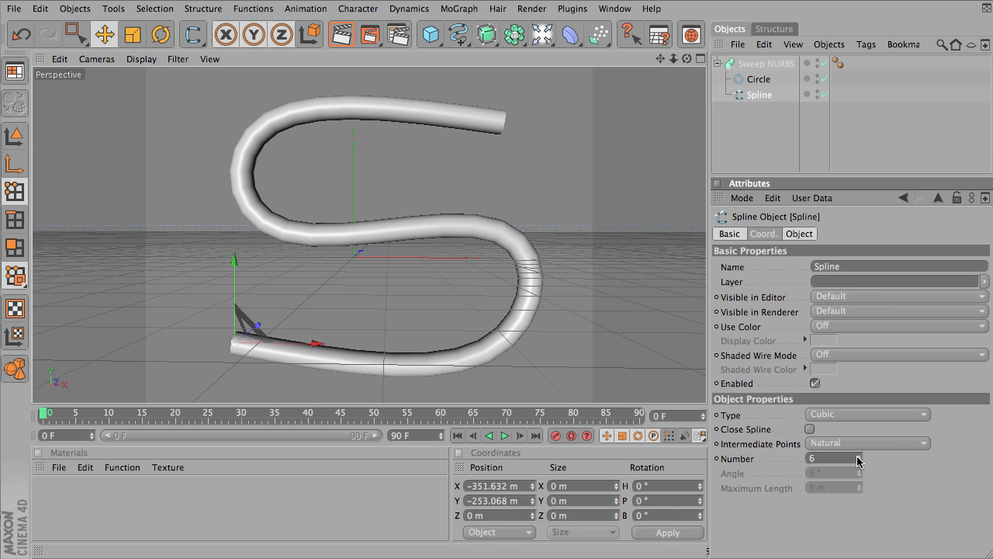
- Switch Intermediate Points to Uniform and adjust the Number down and up, ending at 5
{"action": "left_click", "coordinate": [879, 444]}
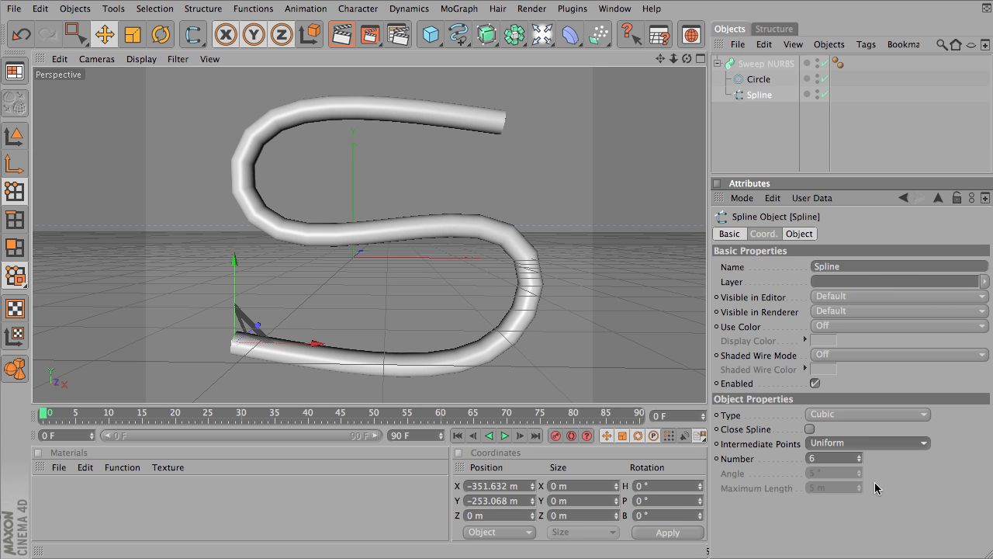
{"action": "left_click", "coordinate": [859, 463]}
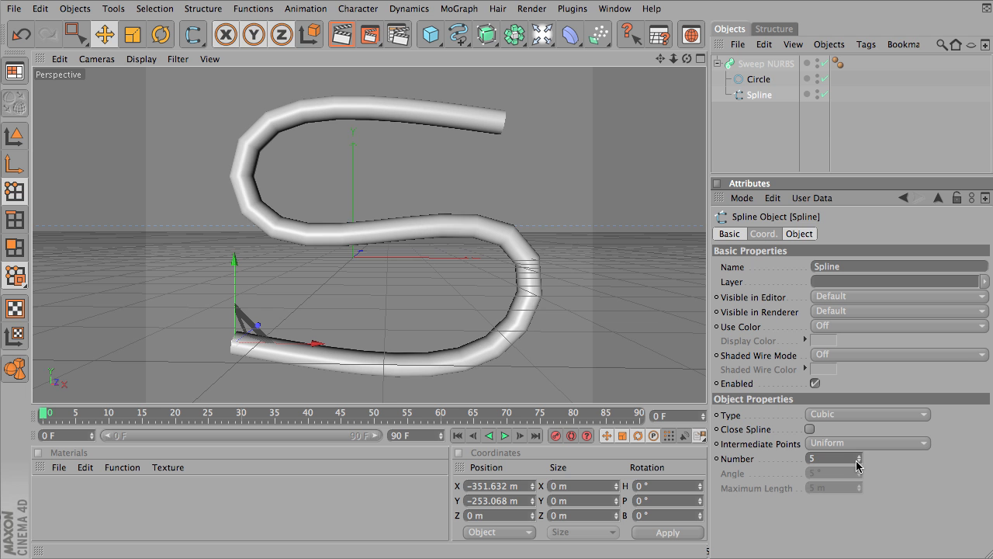
{"action": "left_click", "coordinate": [859, 460]}
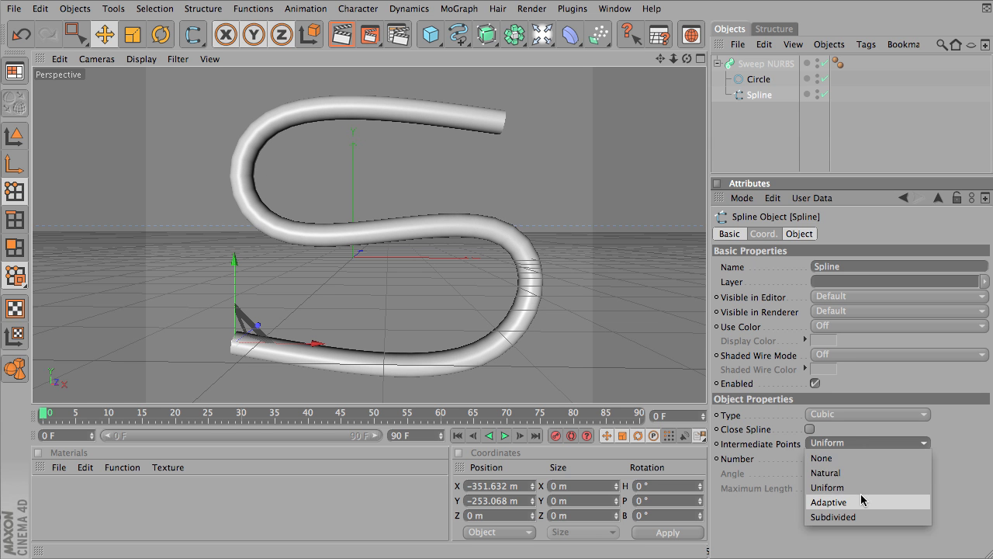
- Switch Intermediate Points to Adaptive with the Angle left at 5°
{"action": "left_click", "coordinate": [850, 497]}
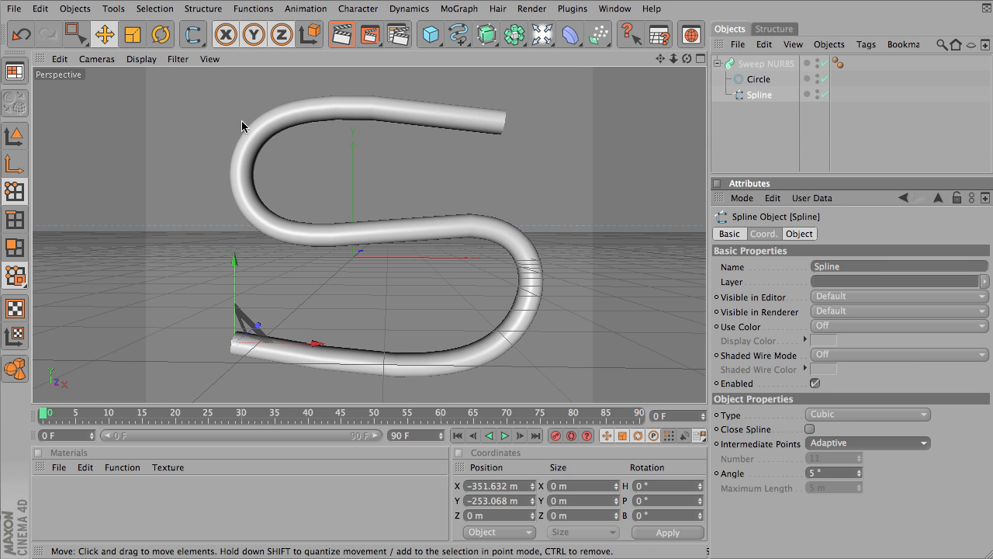
{"action": "mouse_move", "coordinate": [240, 195]}
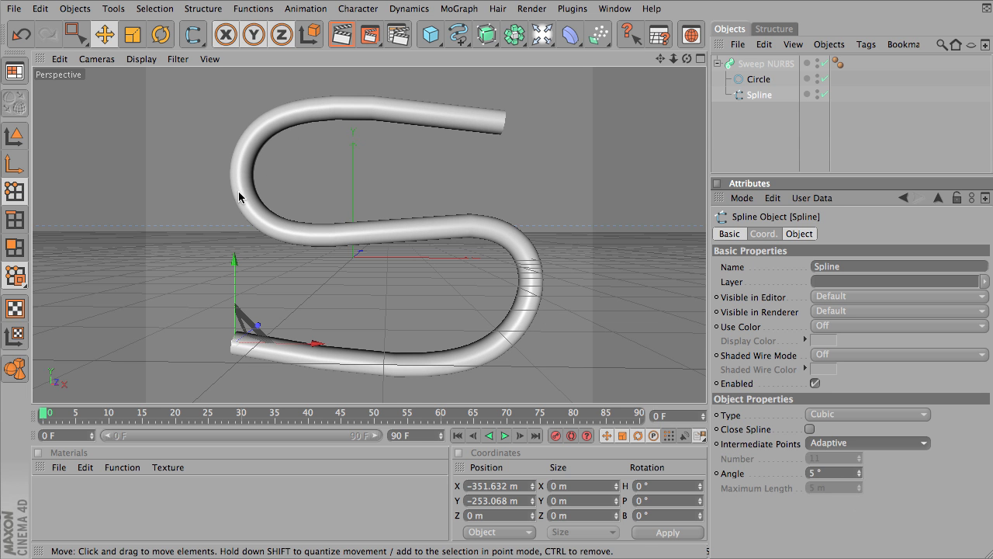
{"action": "mouse_move", "coordinate": [435, 214]}
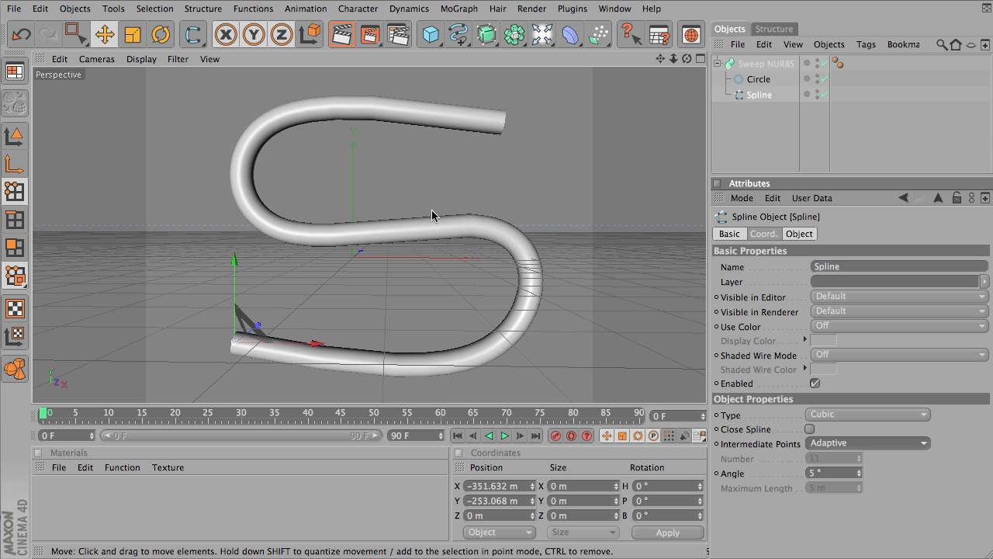
{"action": "mouse_move", "coordinate": [540, 267]}
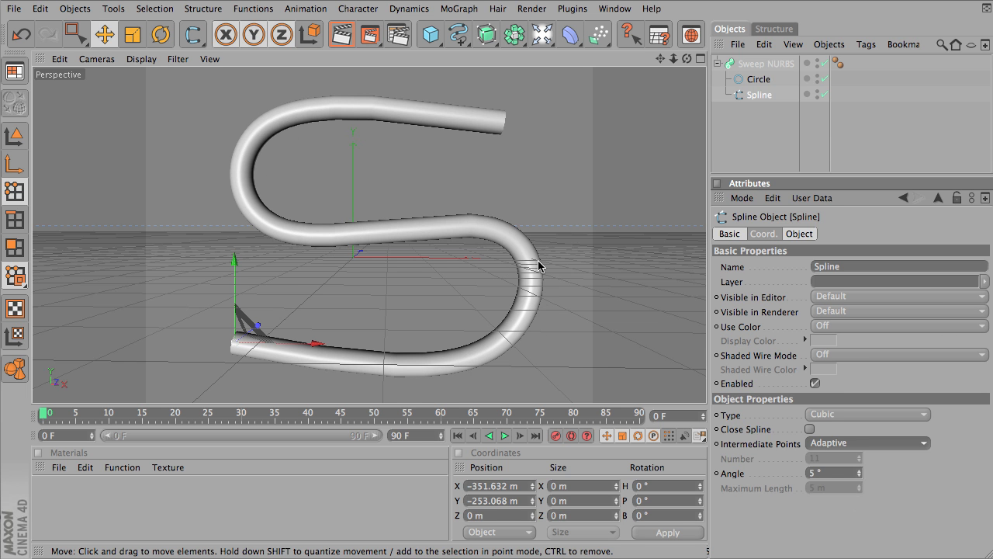
{"action": "mouse_move", "coordinate": [488, 247]}
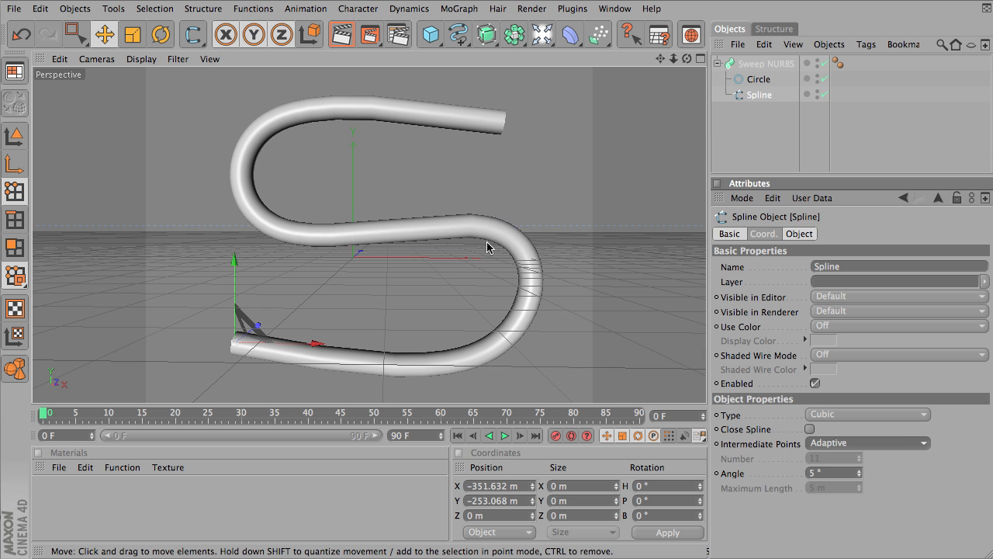
{"action": "mouse_move", "coordinate": [465, 234]}
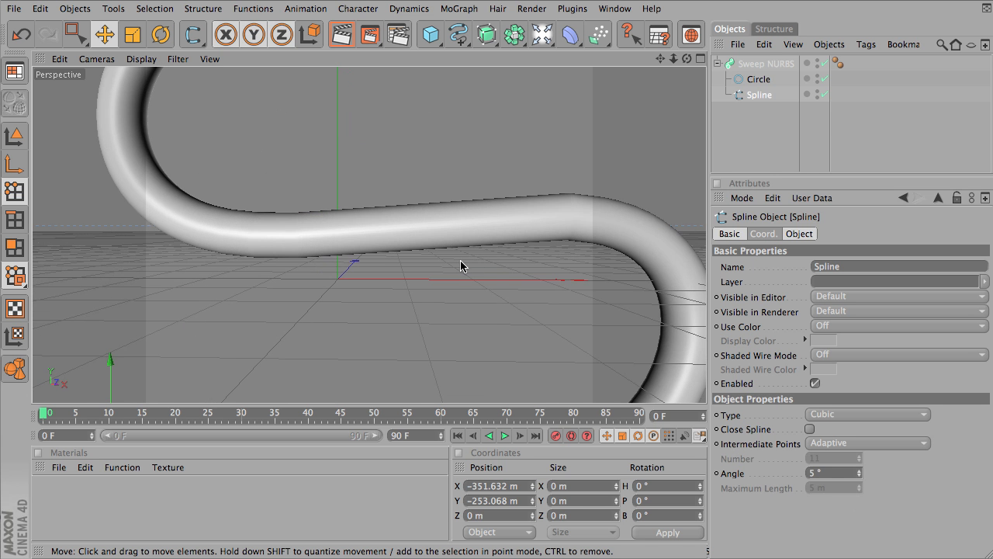
{"action": "mouse_move", "coordinate": [857, 429]}
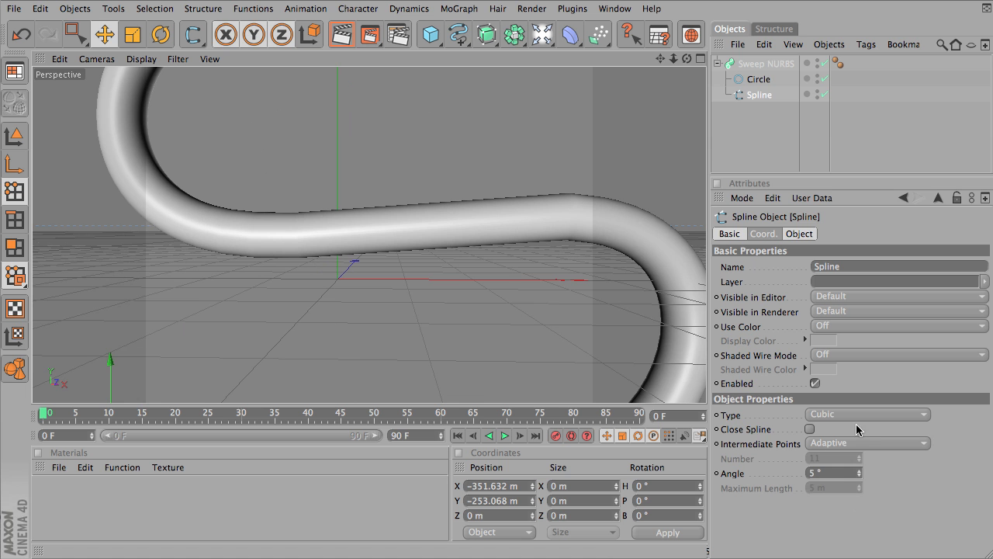
{"action": "mouse_move", "coordinate": [875, 444]}
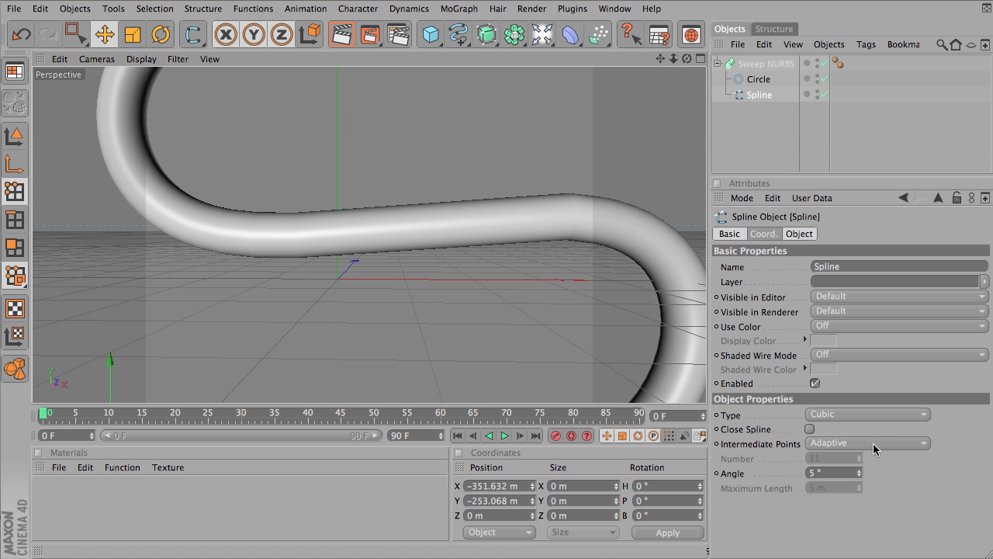
- Try Subdivided intermediate points, move the tube's lower-left start point, then return to Adaptive
{"action": "left_click", "coordinate": [882, 443]}
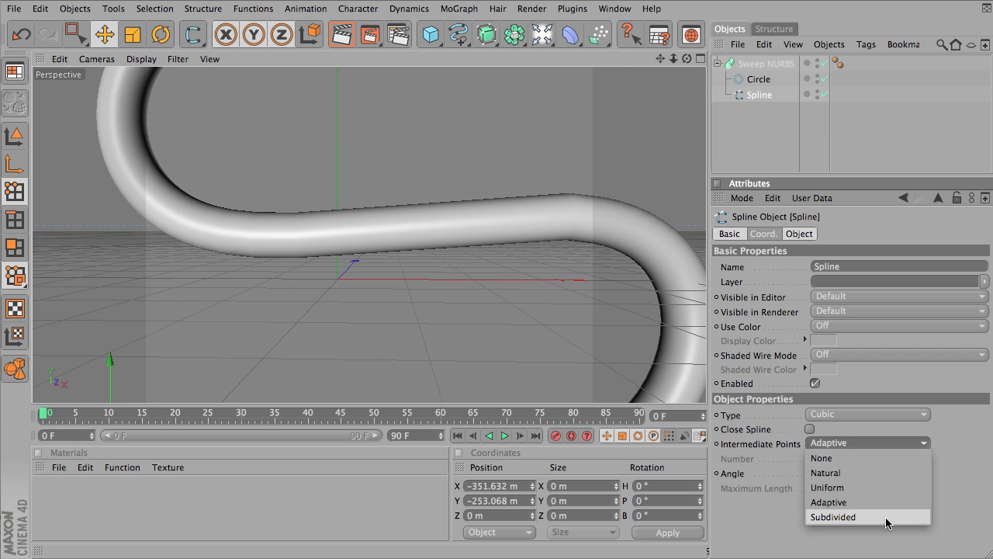
{"action": "left_click", "coordinate": [832, 516]}
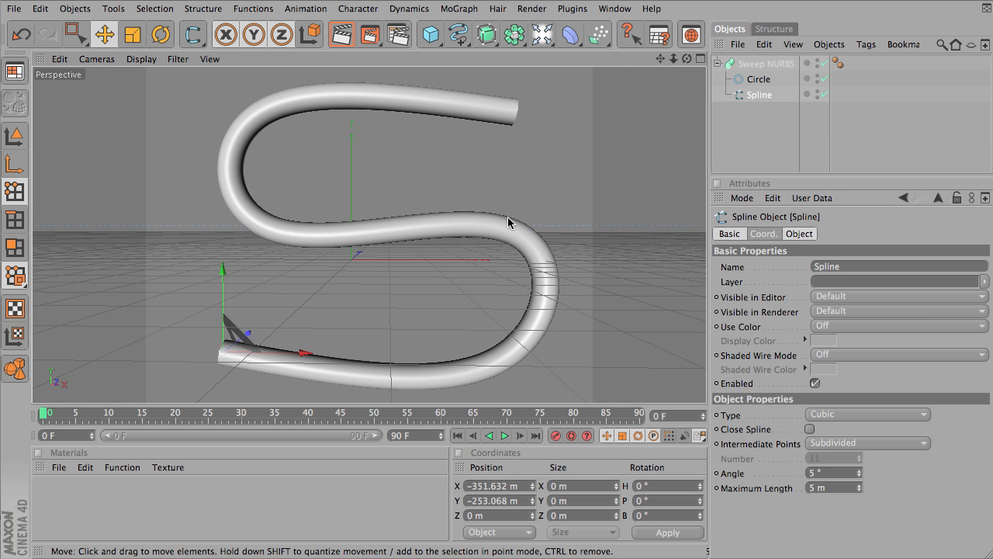
{"action": "mouse_move", "coordinate": [743, 248]}
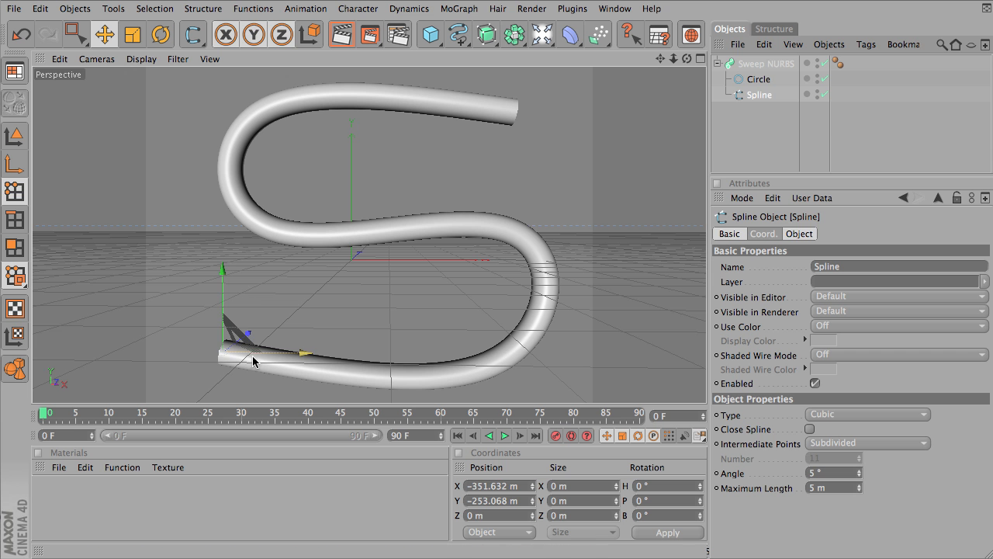
{"action": "left_click_drag", "start_coordinate": [256, 360], "coordinate": [225, 357]}
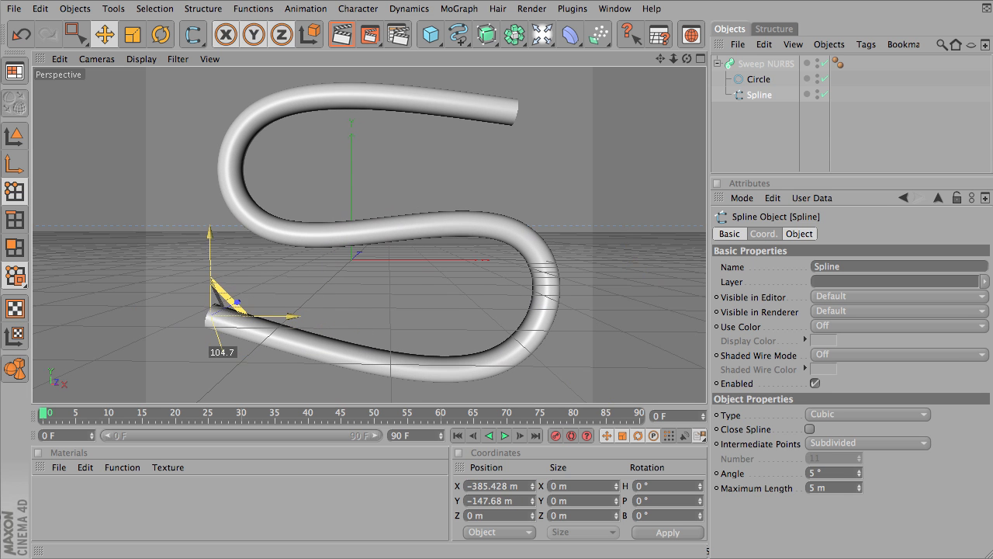
{"action": "left_click", "coordinate": [866, 444]}
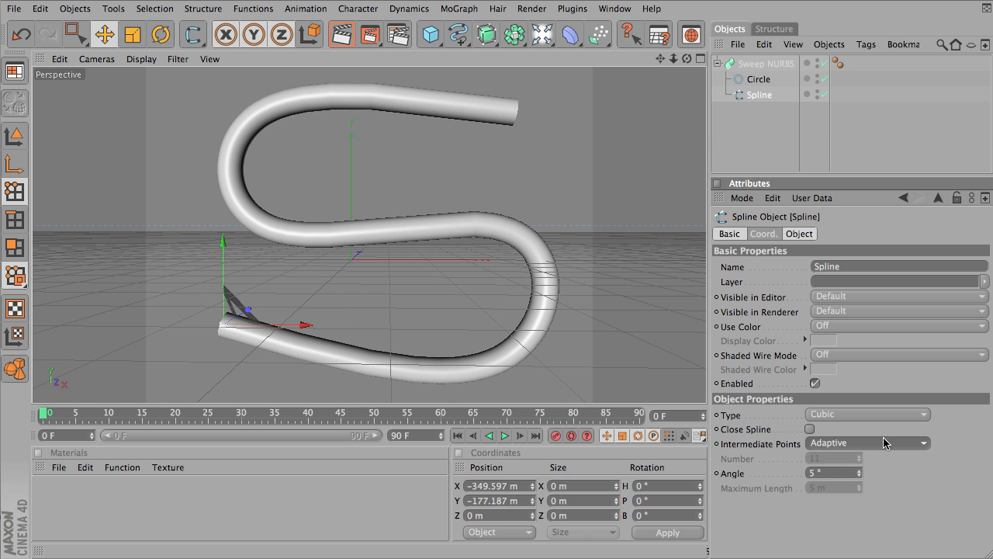
- Set Intermediate Points to Natural with 2 points and reposition the spline's lower-left end points
{"action": "left_click", "coordinate": [866, 444]}
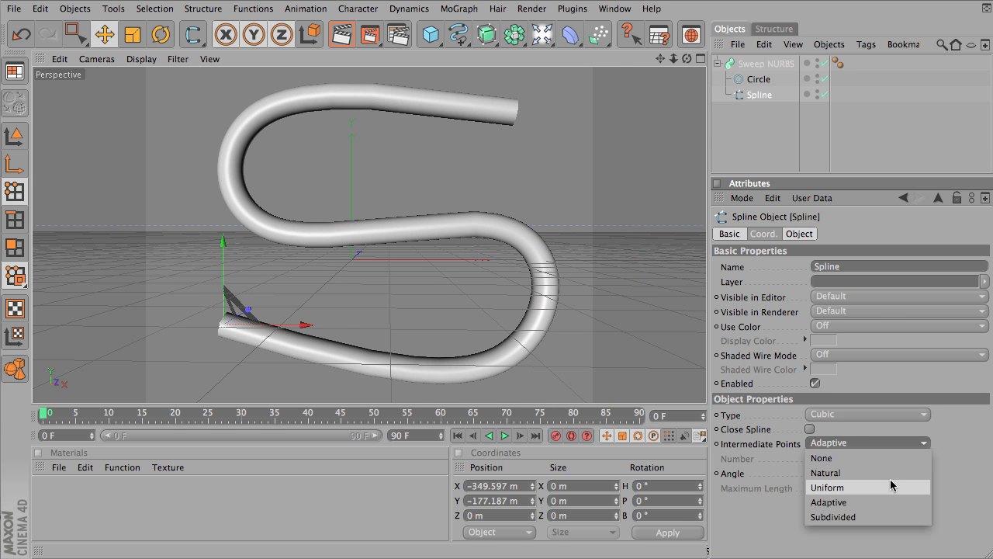
{"action": "left_click", "coordinate": [844, 471]}
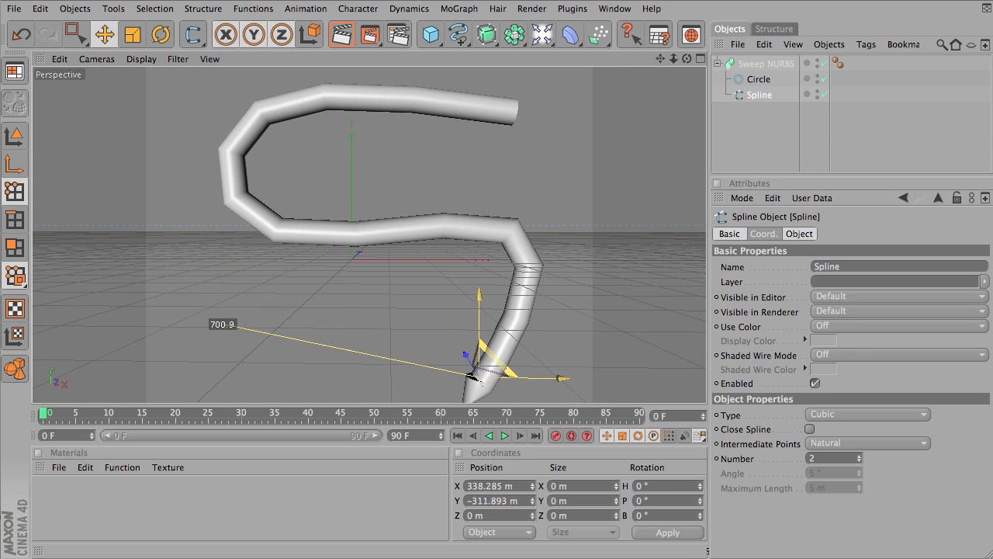
{"action": "left_click_drag", "start_coordinate": [482, 350], "coordinate": [241, 326]}
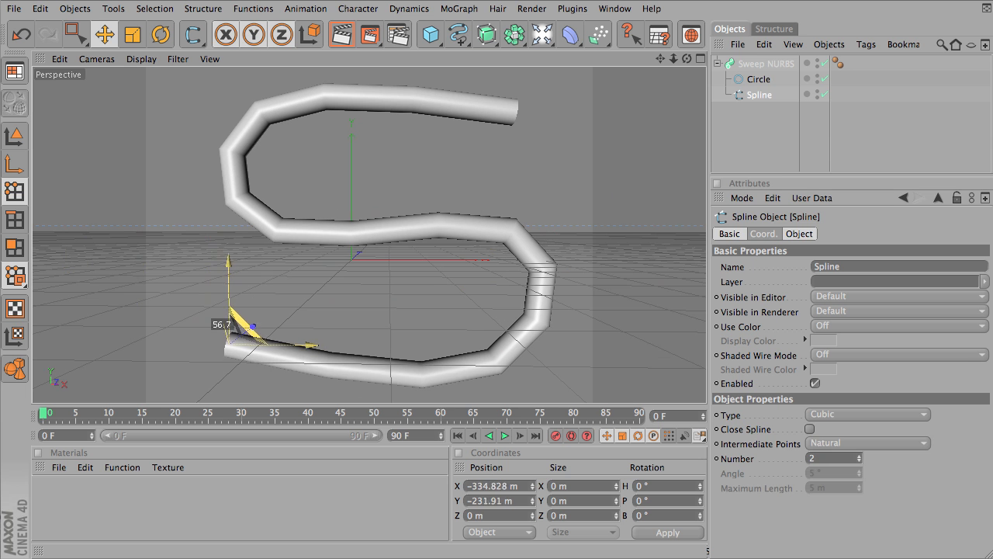
{"action": "left_click_drag", "start_coordinate": [245, 325], "coordinate": [225, 322]}
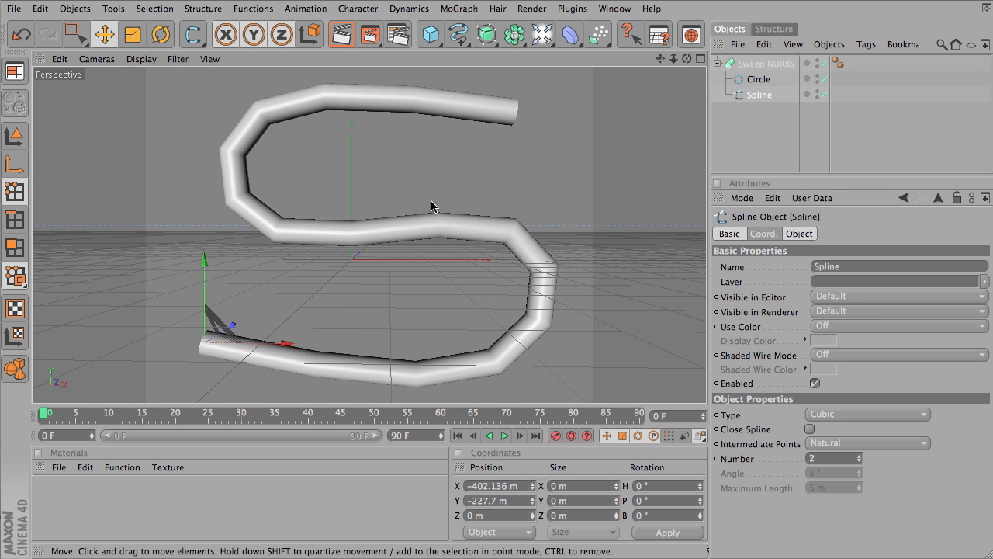
{"action": "mouse_move", "coordinate": [436, 192]}
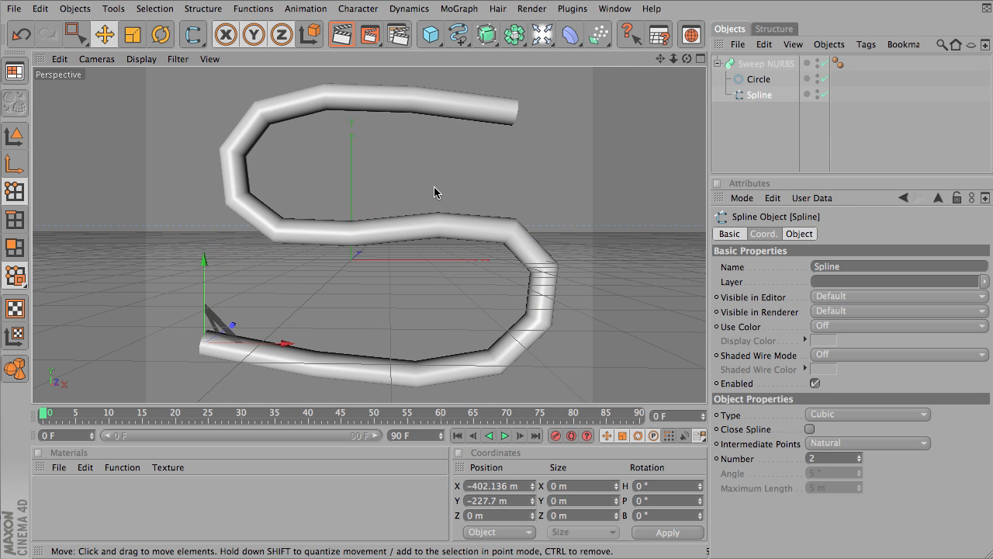
{"action": "mouse_move", "coordinate": [443, 192]}
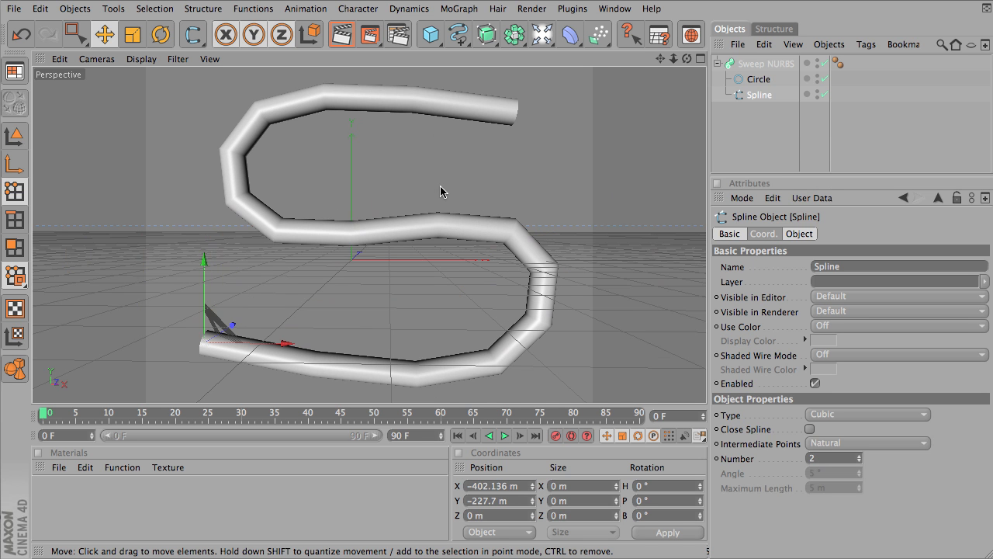